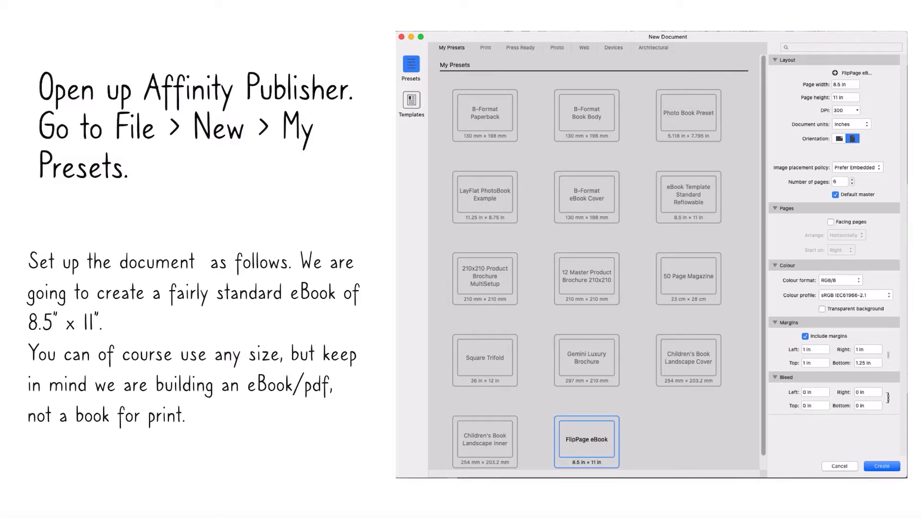
Step: Create a new 8.5 x 11 in document from the FlipPage eBook preset
{"action": "left_click", "coordinate": [881, 466]}
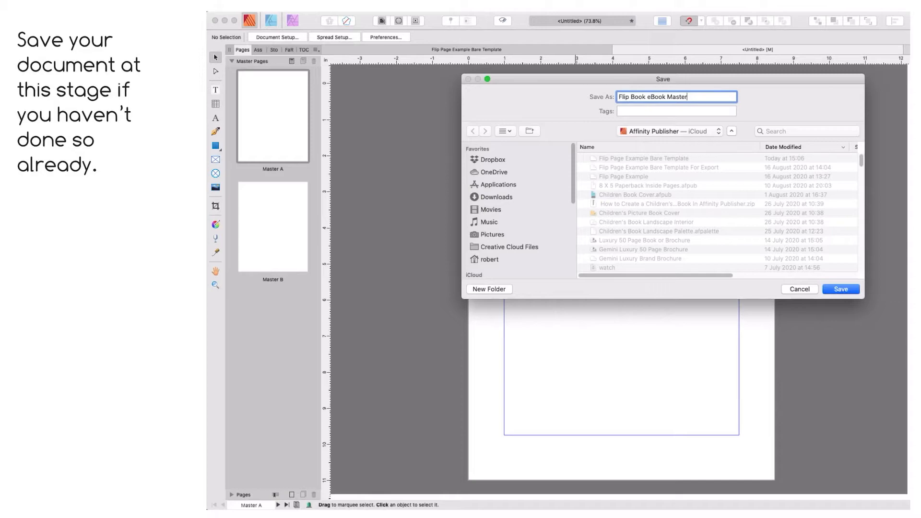
Step: Save the document as Flip Book eBook Master and add a picture frame to Master A
{"action": "left_click", "coordinate": [840, 289]}
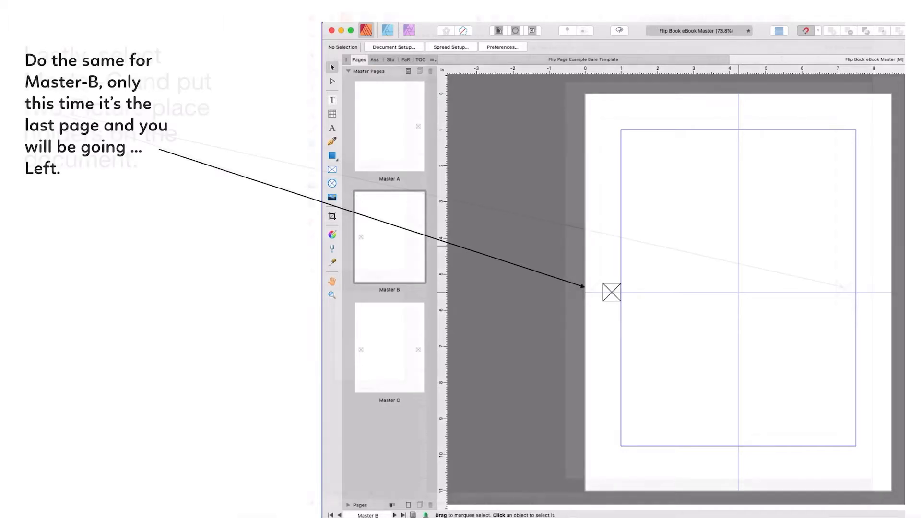
Step: Add a left picture frame on Master B and left and right frames on Master C
{"action": "left_click", "coordinate": [369, 334]}
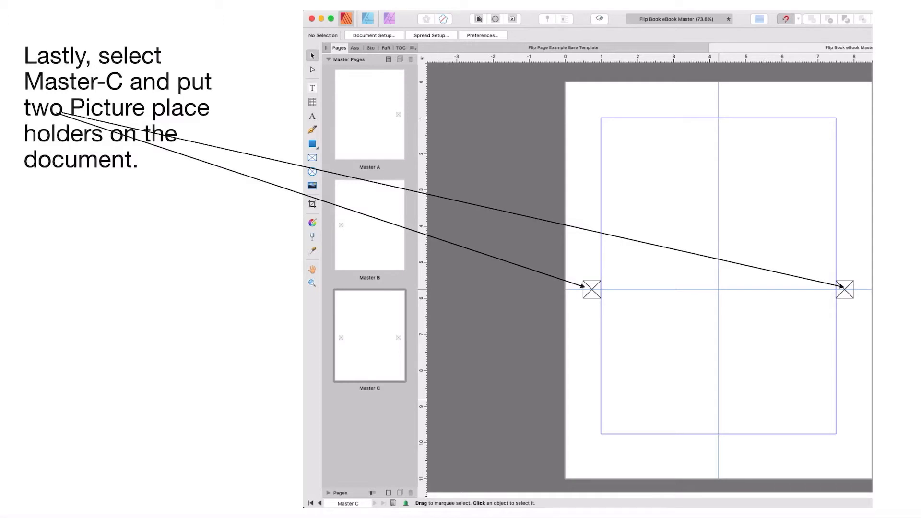
{"action": "left_click", "coordinate": [360, 13]}
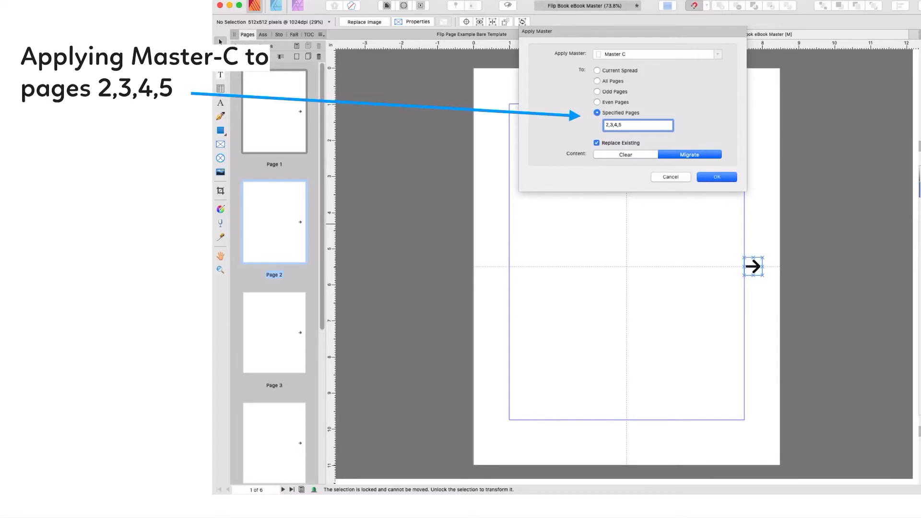
Step: Apply Master C to pages 2,3,4,5 with Replace Existing
{"action": "left_click", "coordinate": [716, 177]}
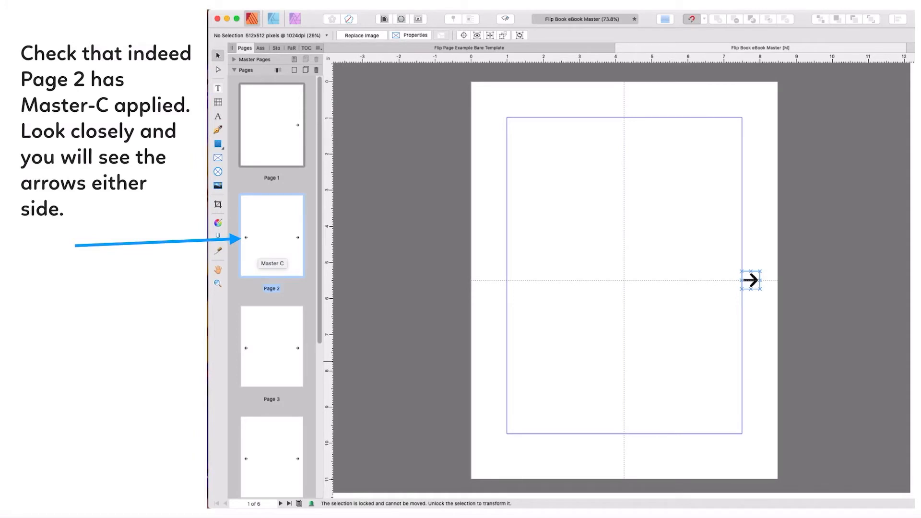
Step: Reopen a master page from the Pages panel for editing
{"action": "double_click", "coordinate": [271, 236]}
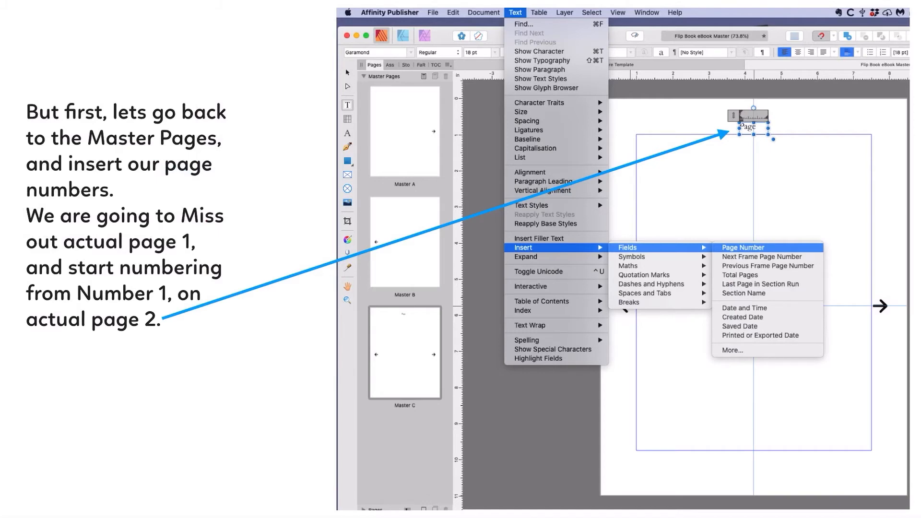
Step: Insert an automatic Page Number field after 'Page' in the master's label
{"action": "left_click", "coordinate": [742, 247]}
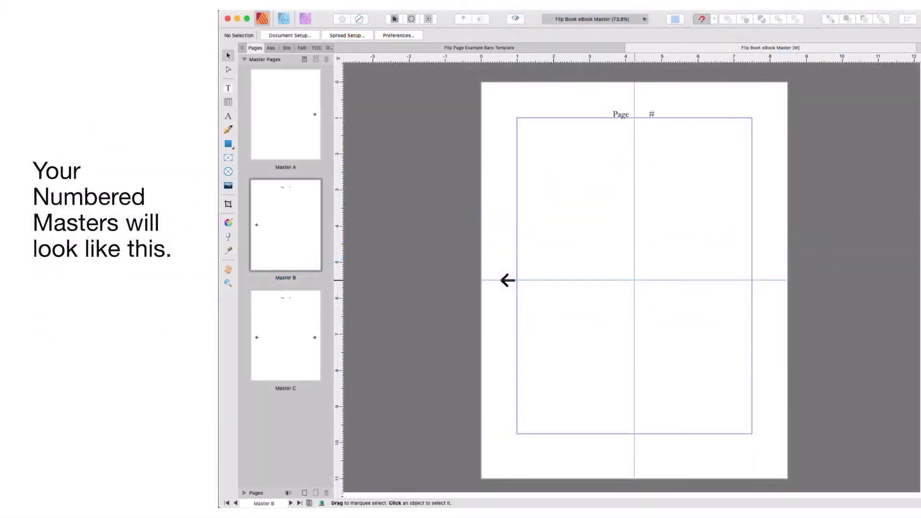